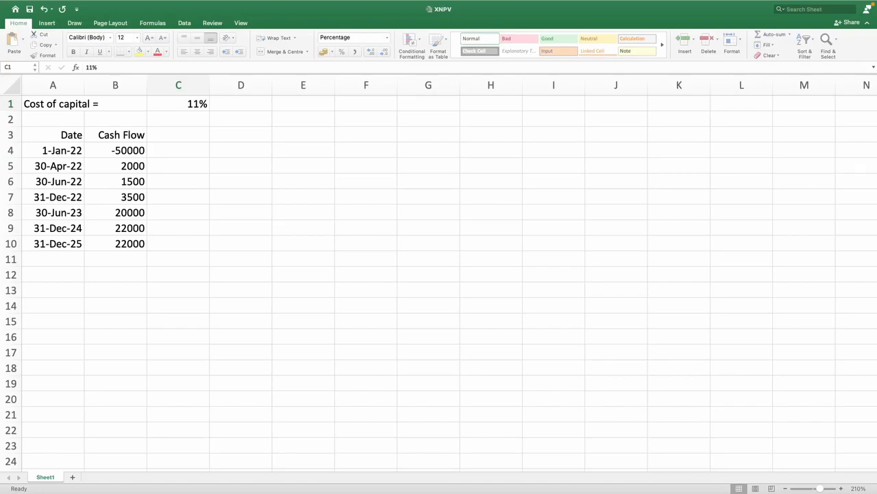
{"action": "mouse_move", "coordinate": [758, 328]}
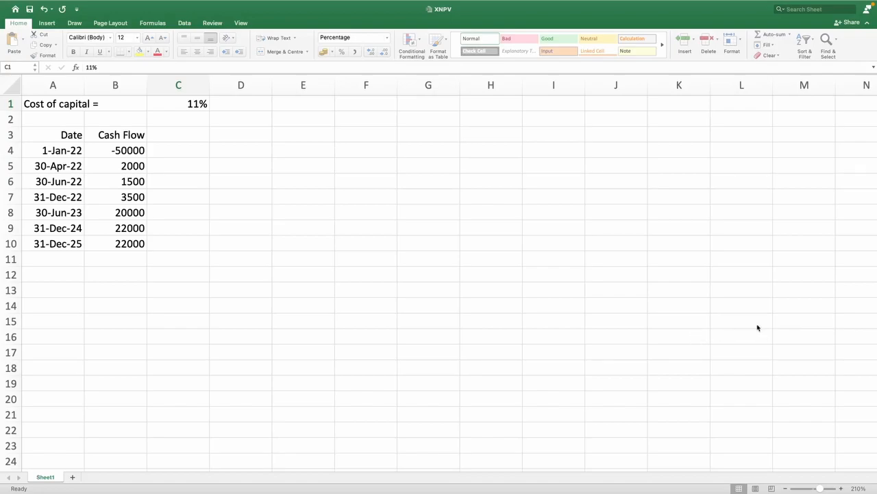
{"action": "mouse_move", "coordinate": [227, 288]}
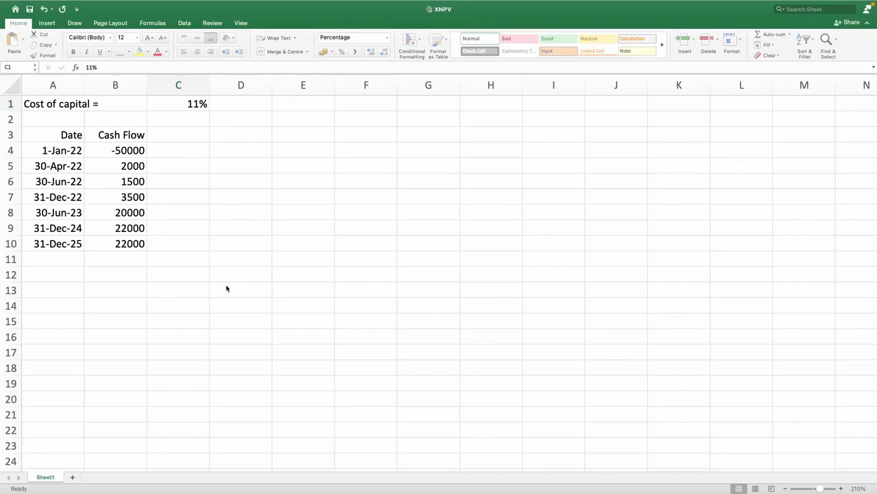
{"action": "mouse_move", "coordinate": [61, 156]}
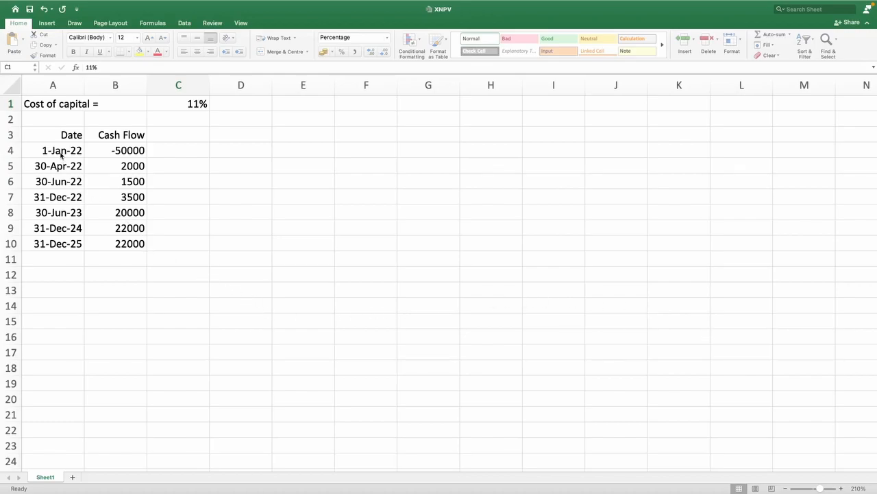
Enter the label 'Net present value =' in cell A11 below the dates
{"action": "left_click", "coordinate": [115, 150]}
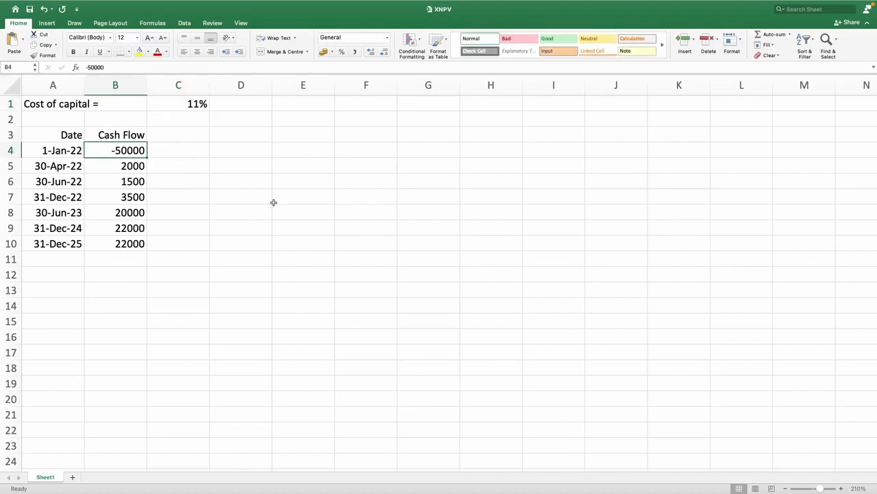
{"action": "mouse_move", "coordinate": [168, 197]}
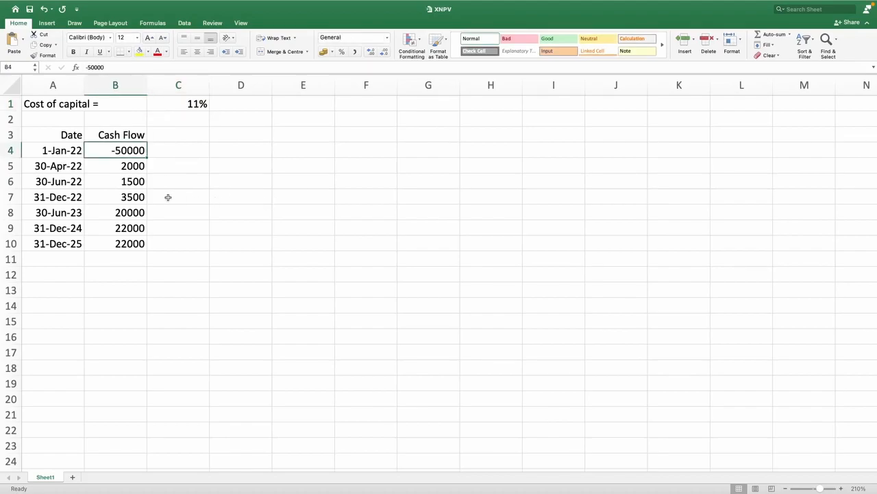
{"action": "mouse_move", "coordinate": [176, 169]}
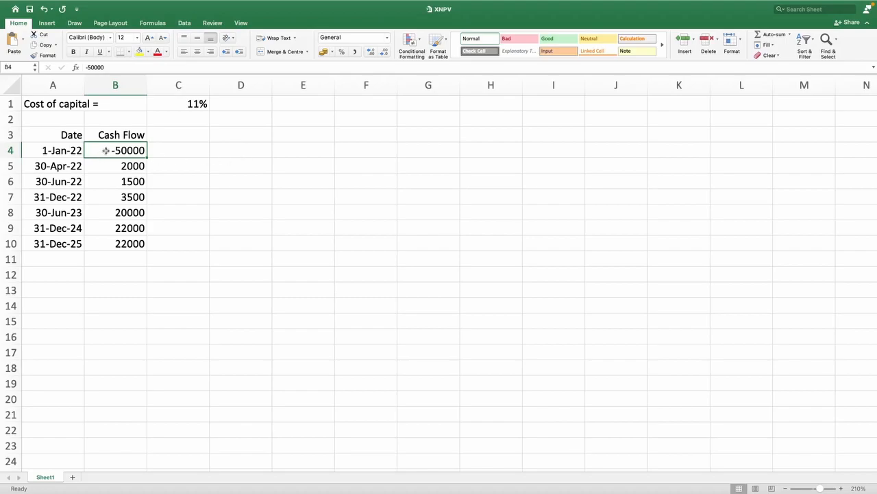
{"action": "mouse_move", "coordinate": [145, 157]}
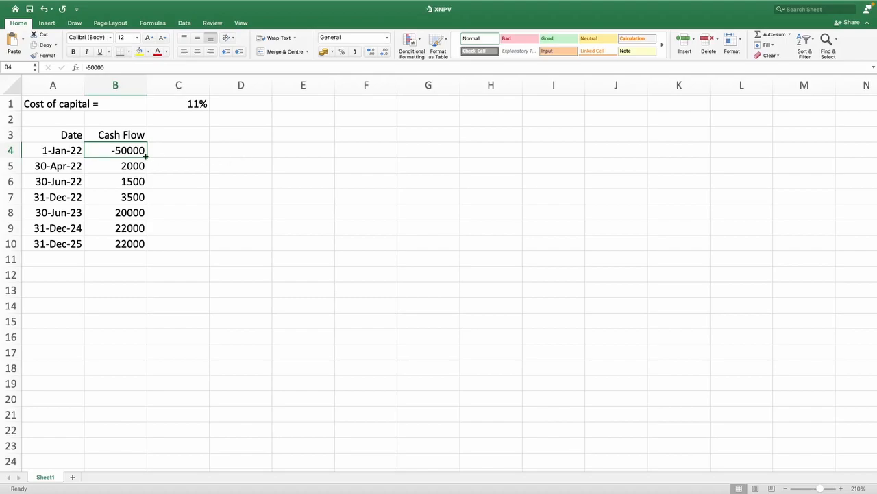
{"action": "left_click", "coordinate": [53, 258]}
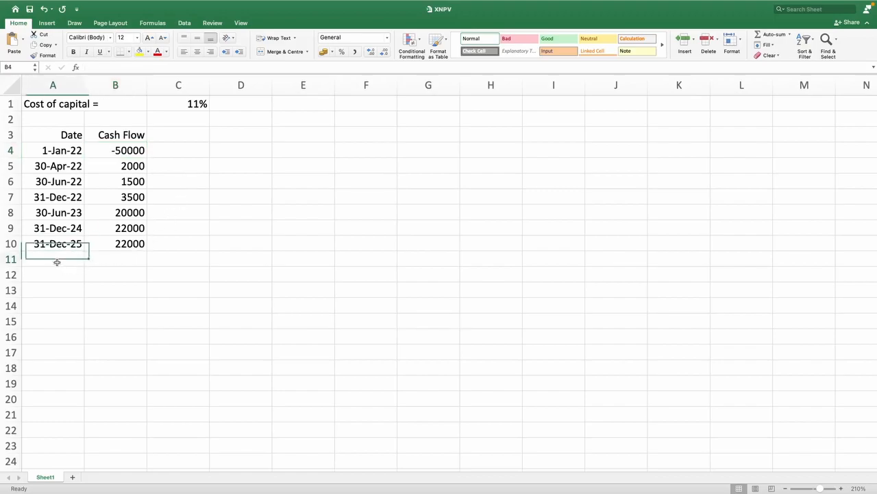
{"action": "left_click", "coordinate": [53, 259]}
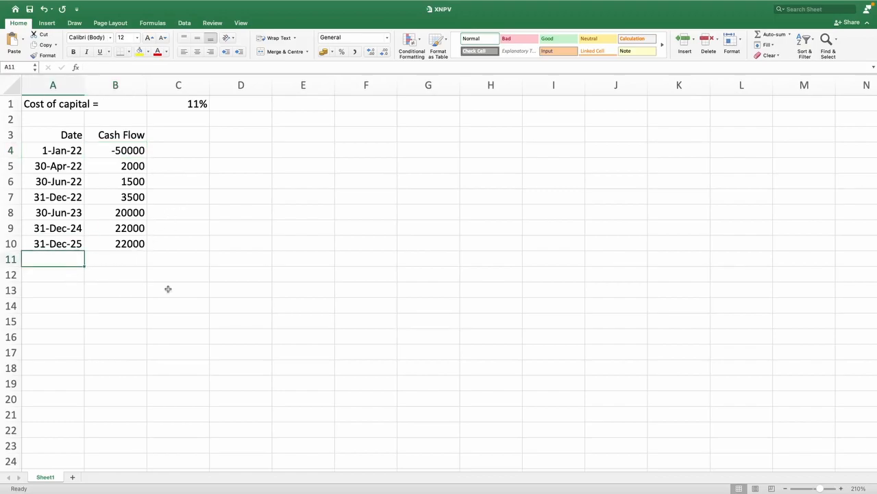
{"action": "type", "text": "Net p"}
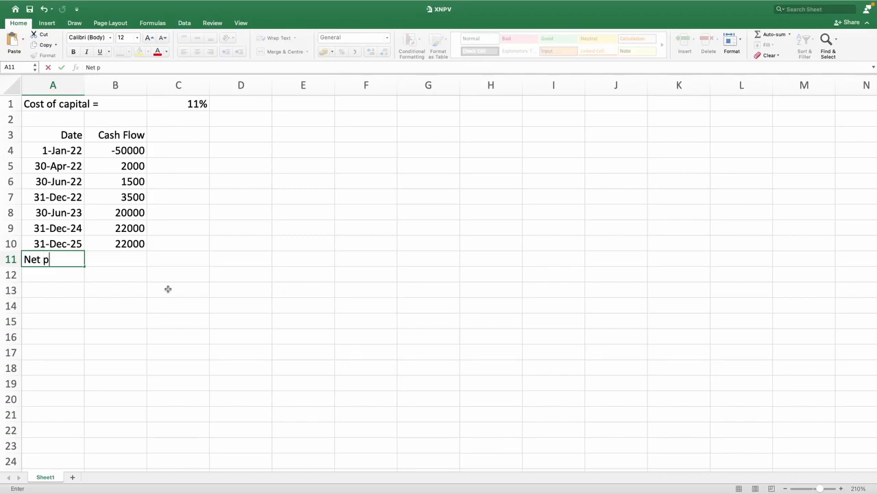
{"action": "type", "text": "resent"}
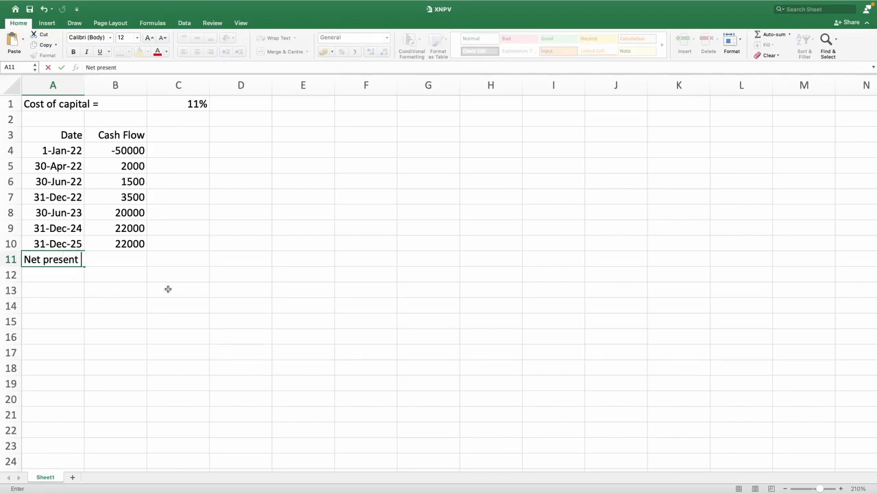
{"action": "type", "text": "va"}
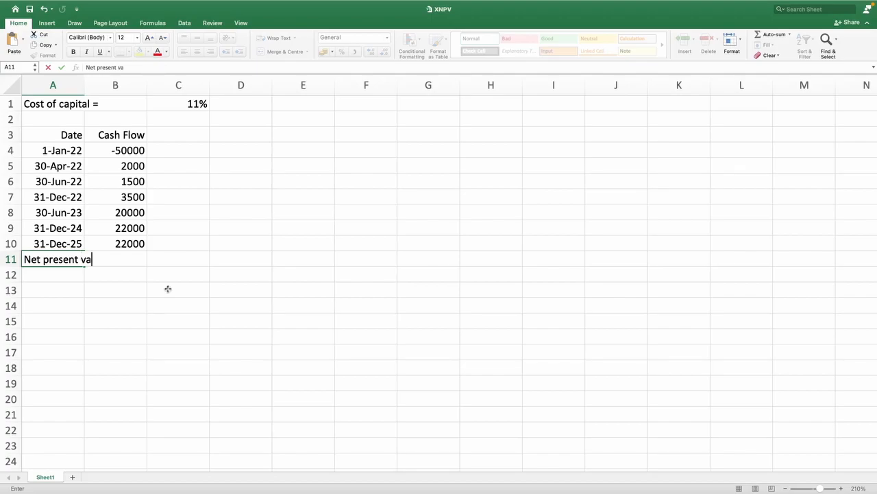
{"action": "type", "text": "lue ="}
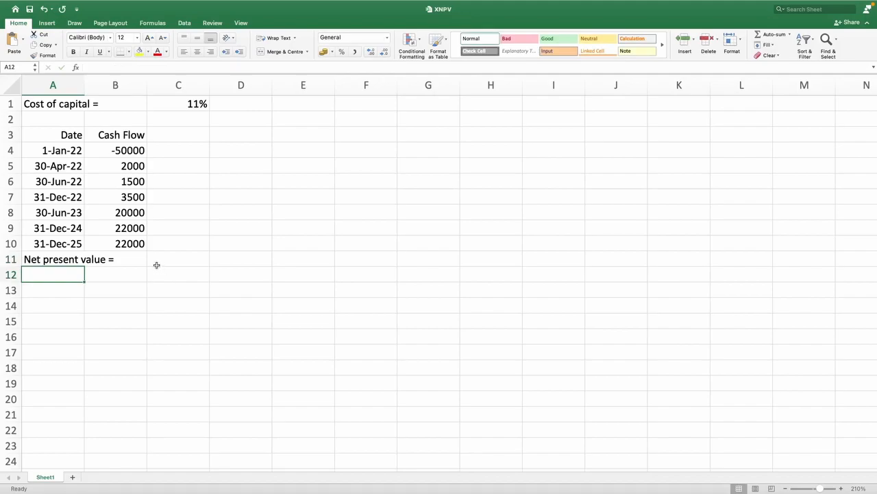
Enter =XNPV(C1, B4:B10, A4:A10) in C11, returning 4204.3725
{"action": "left_click", "coordinate": [178, 259]}
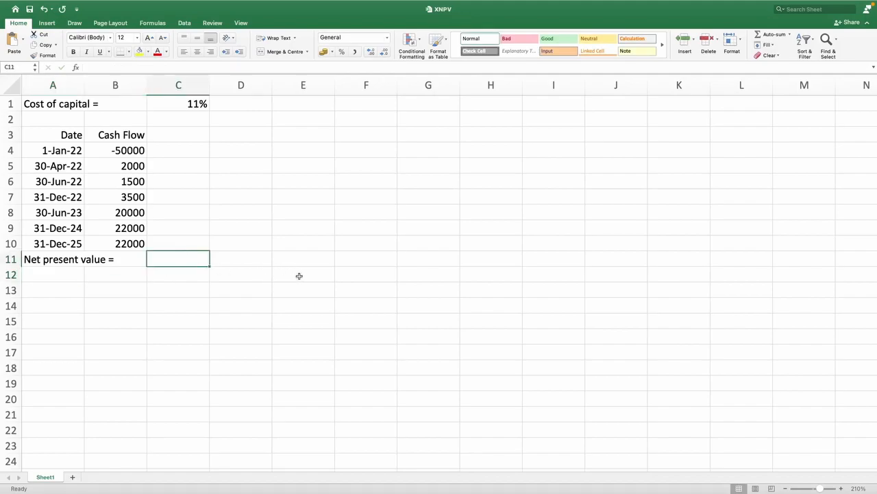
{"action": "type", "text": "="}
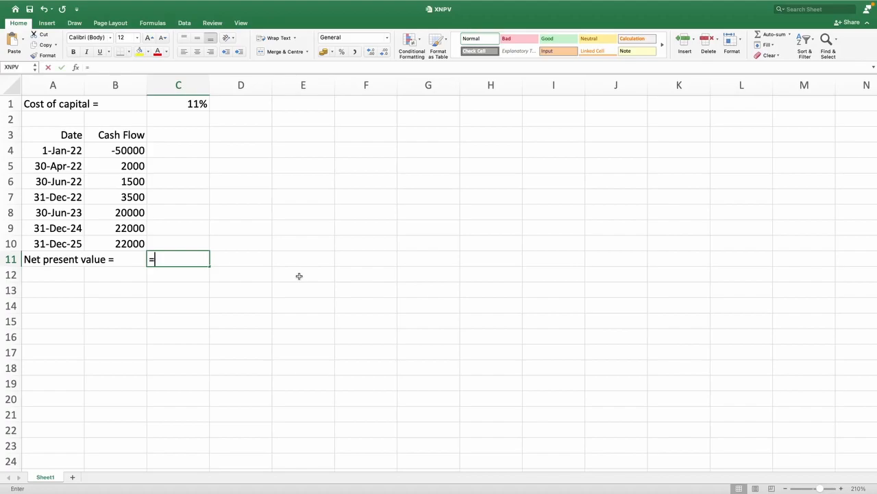
{"action": "type", "text": "xnpv("}
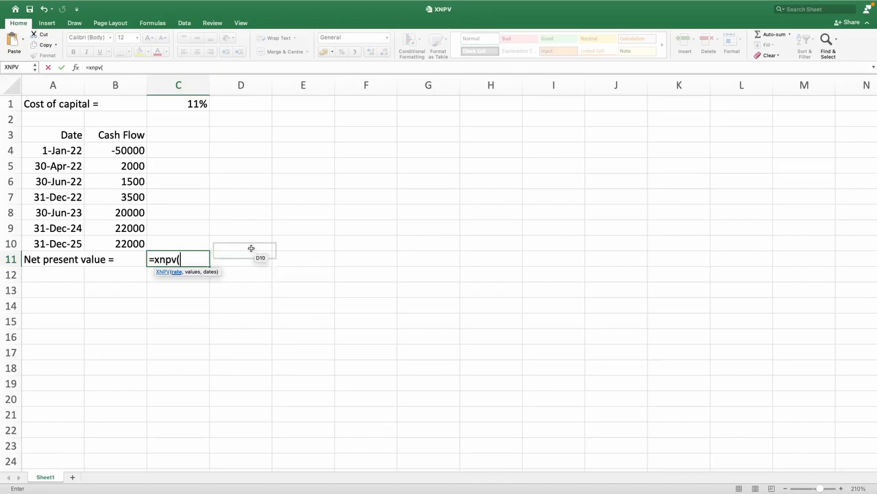
{"action": "left_click", "coordinate": [178, 103]}
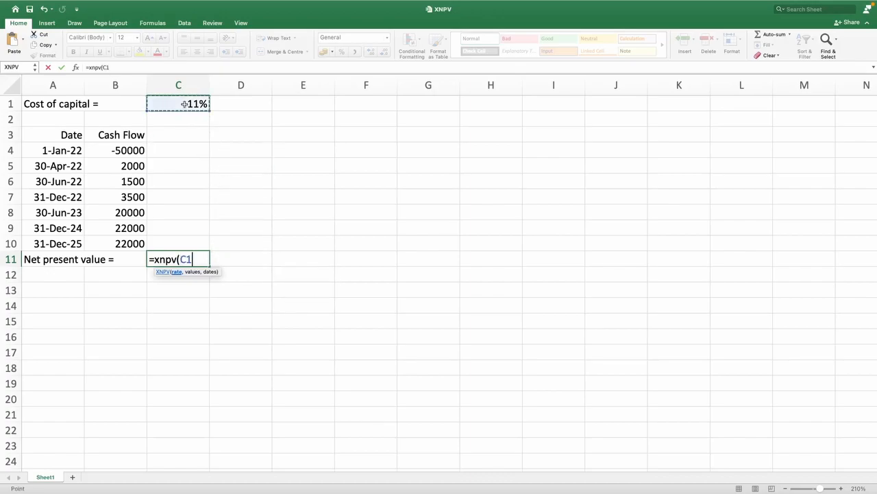
{"action": "type", "text": ","}
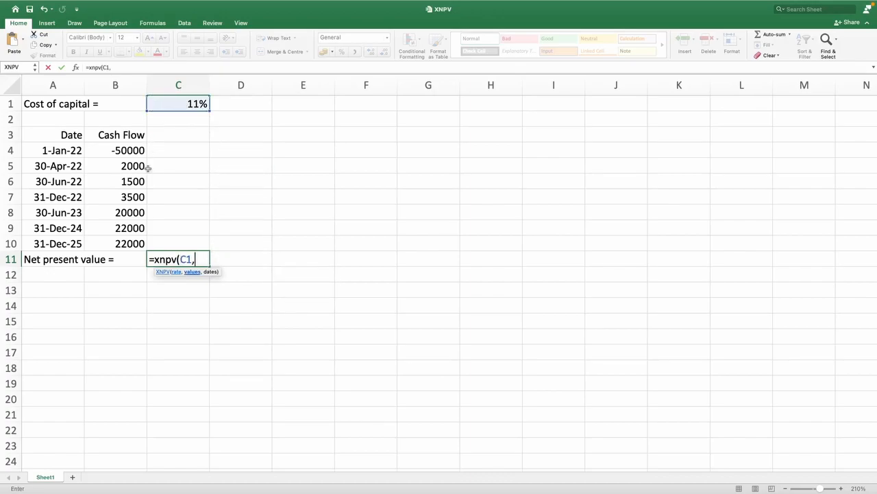
{"action": "mouse_move", "coordinate": [123, 151]}
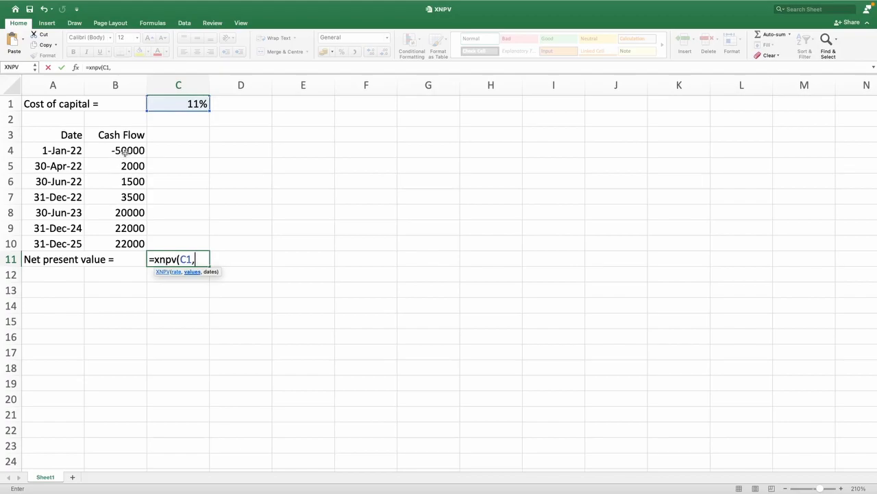
{"action": "left_click_drag", "start_coordinate": [127, 150], "coordinate": [127, 228]}
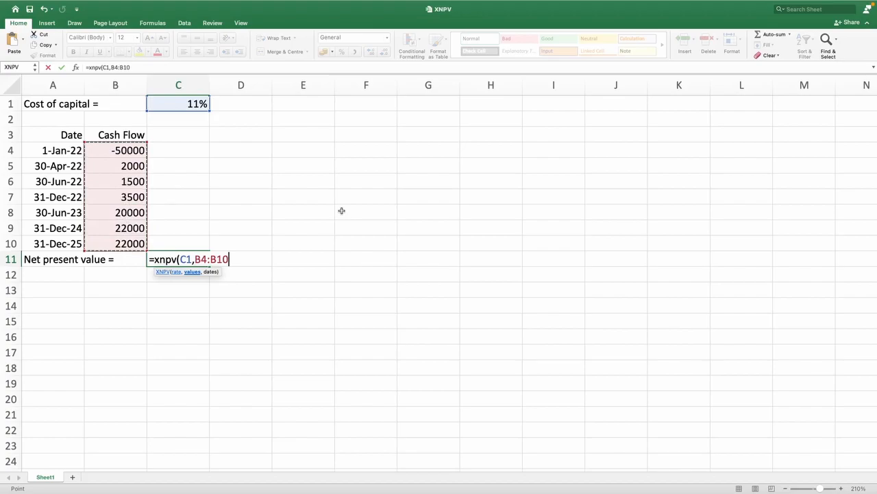
{"action": "type", "text": ","}
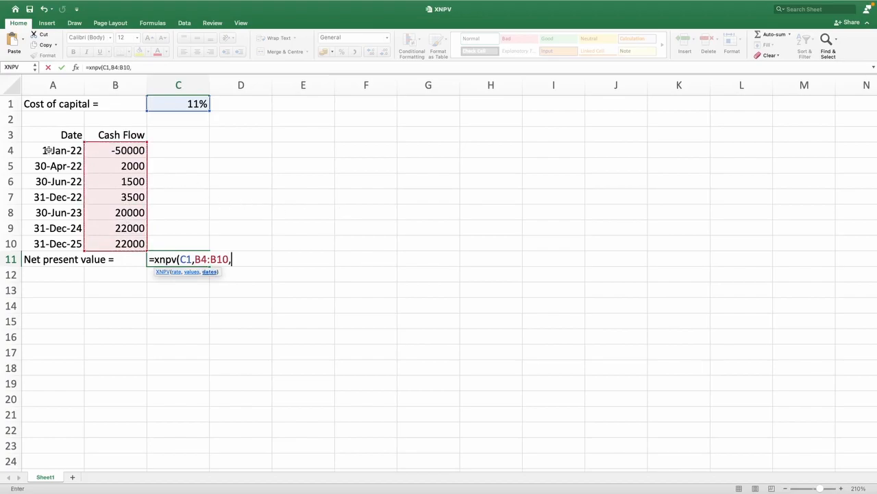
{"action": "left_click_drag", "start_coordinate": [53, 150], "coordinate": [53, 228]}
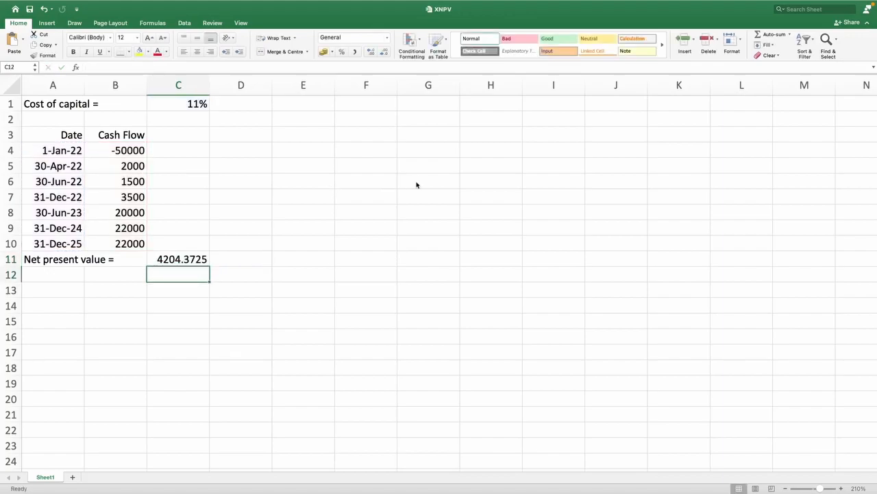
Format C11 as Number so the result shows 4204.37
{"action": "left_click", "coordinate": [178, 259]}
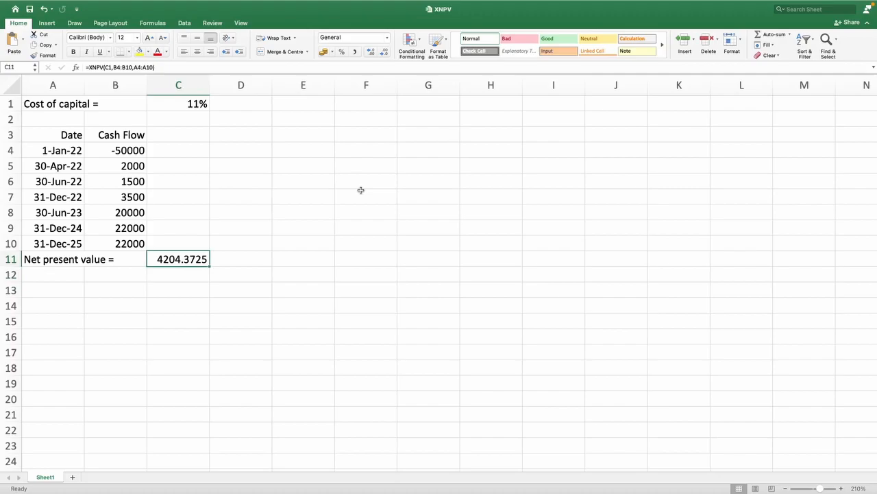
{"action": "left_click", "coordinate": [384, 52]}
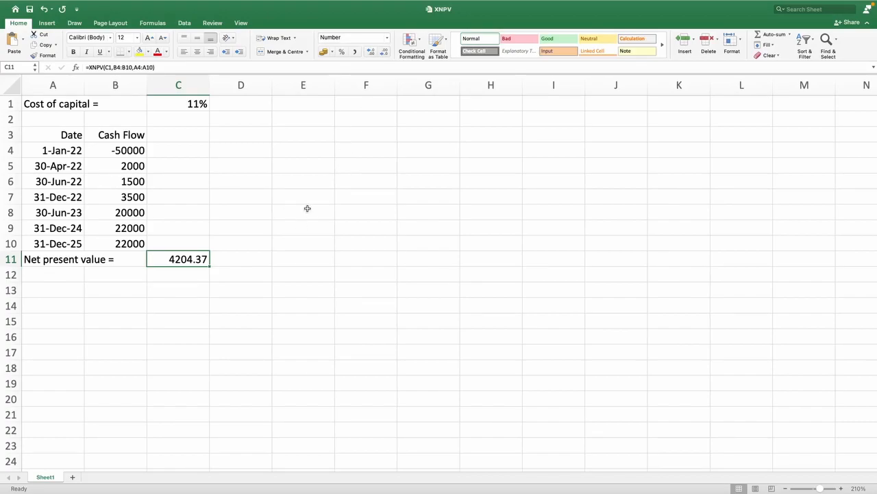
{"action": "mouse_move", "coordinate": [33, 182]}
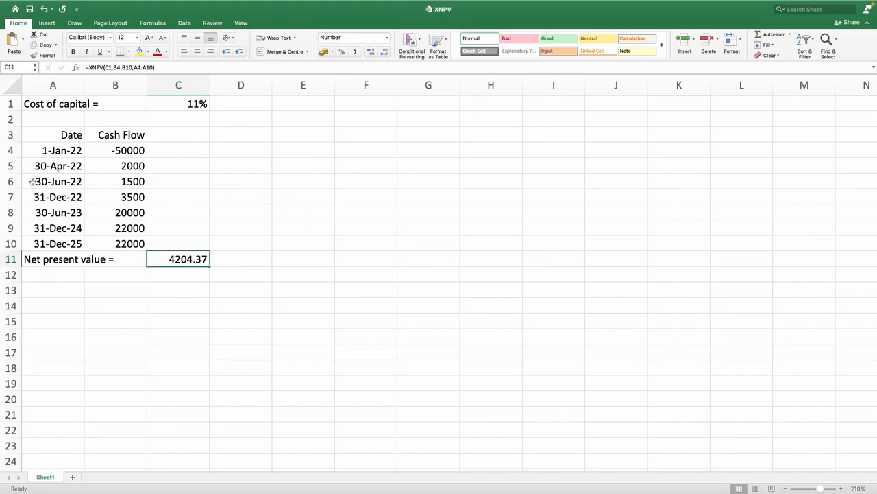
{"action": "left_click", "coordinate": [53, 150]}
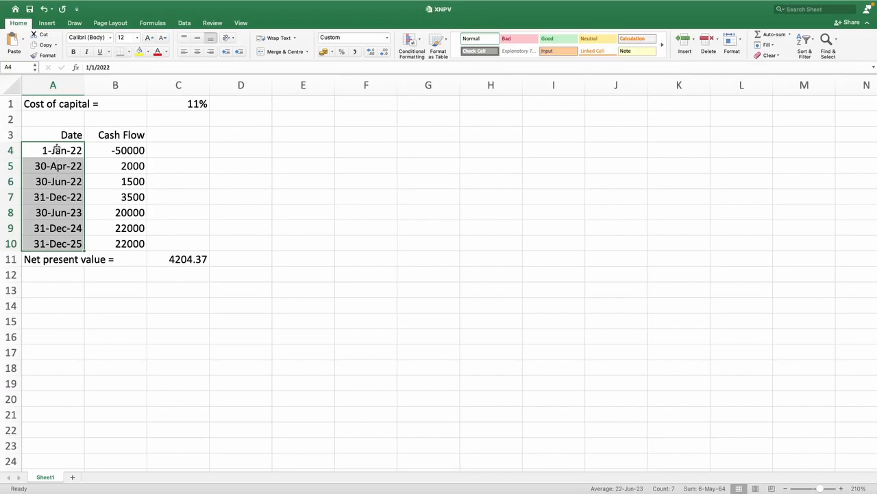
{"action": "type", "text": "1-Jan-22"}
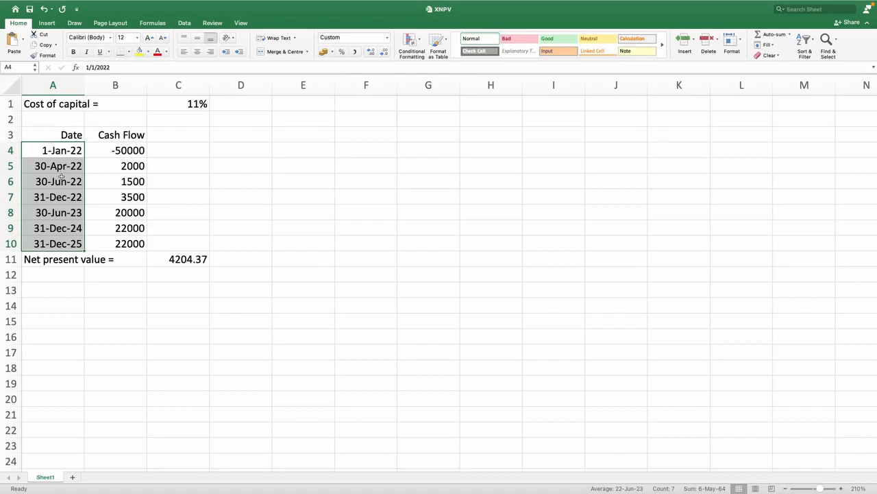
{"action": "mouse_move", "coordinate": [60, 180]}
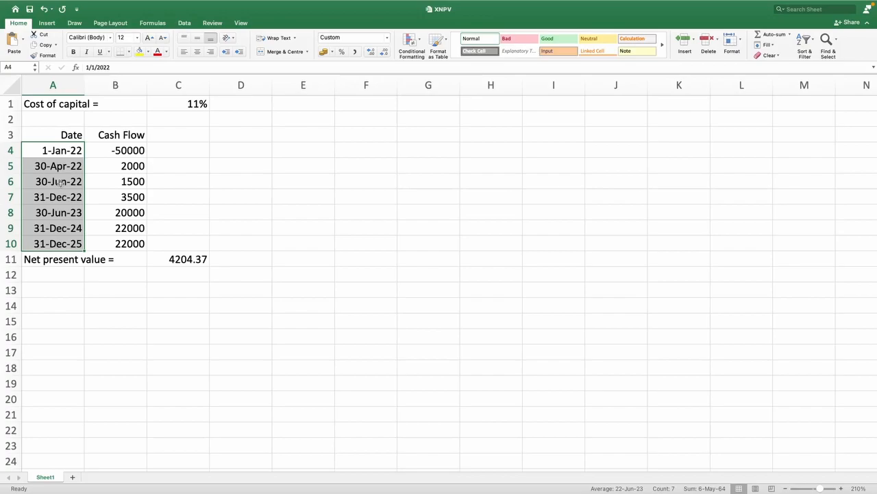
{"action": "mouse_move", "coordinate": [54, 212]}
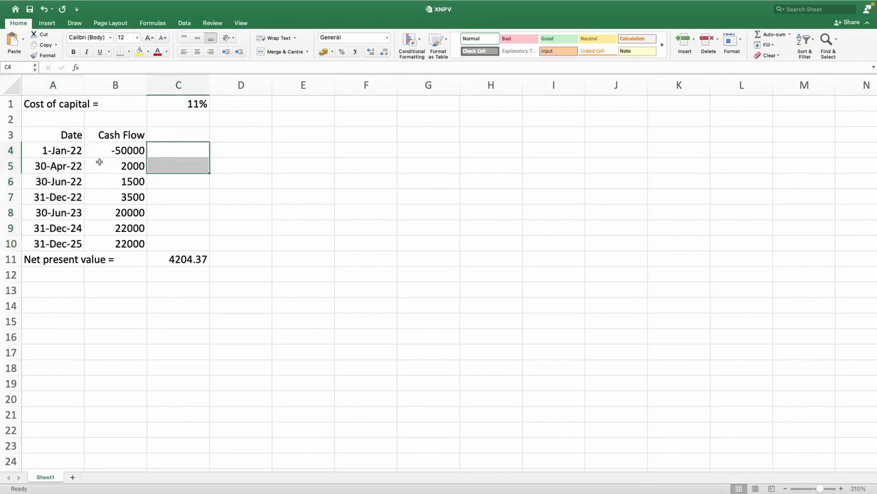
{"action": "left_click_drag", "start_coordinate": [53, 150], "coordinate": [115, 243]}
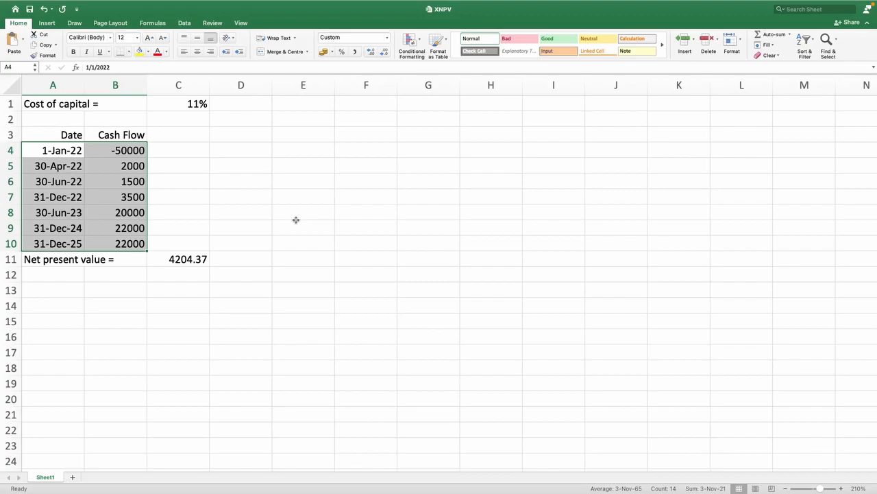
{"action": "left_click", "coordinate": [178, 259]}
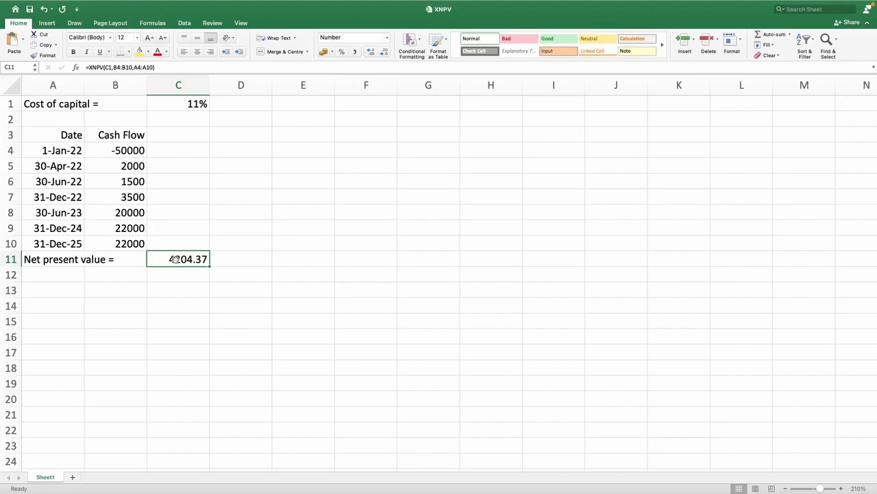
{"action": "mouse_move", "coordinate": [245, 288]}
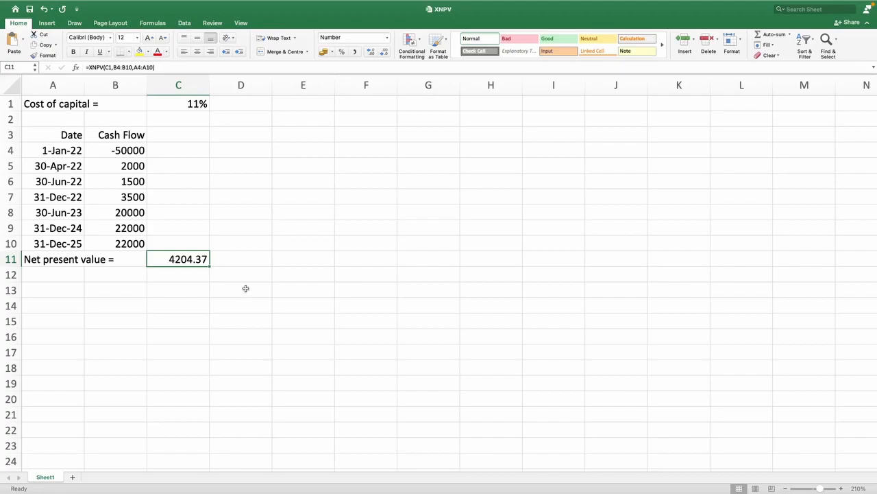